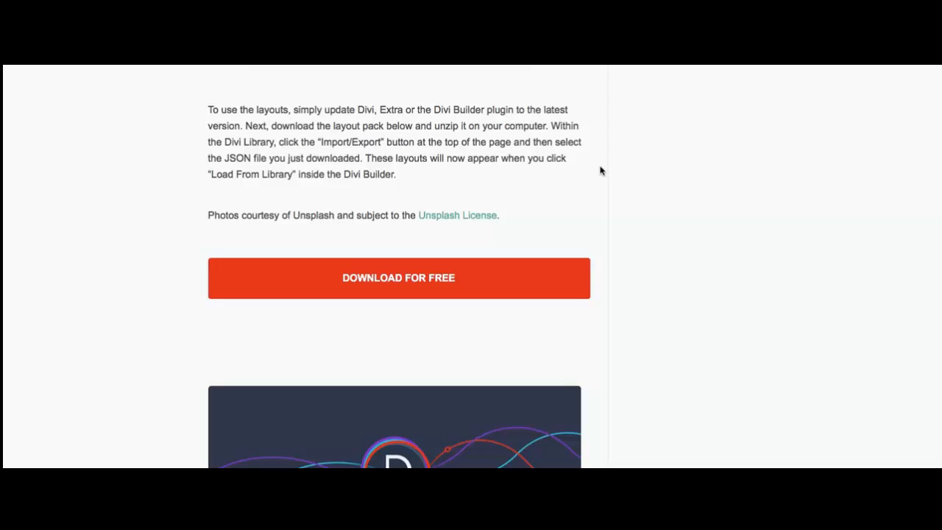
# - Scroll through the layout pack blog post's layout previews before heading to the Divi Library
pyautogui.scroll(3)
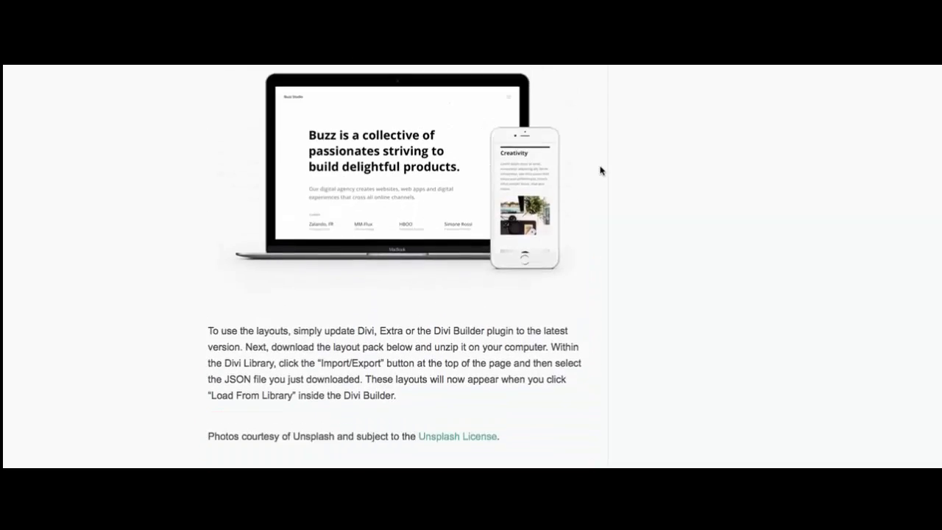
pyautogui.scroll(3)
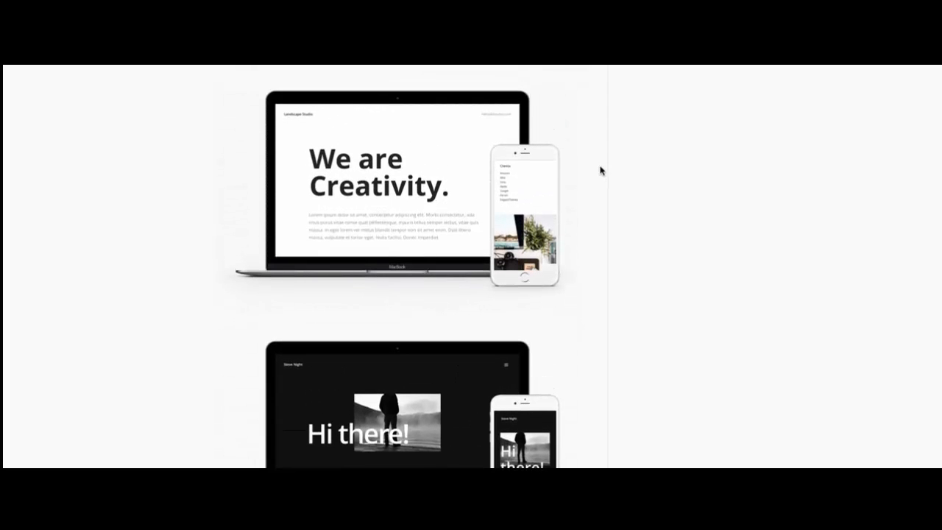
pyautogui.moveTo(589, 174)
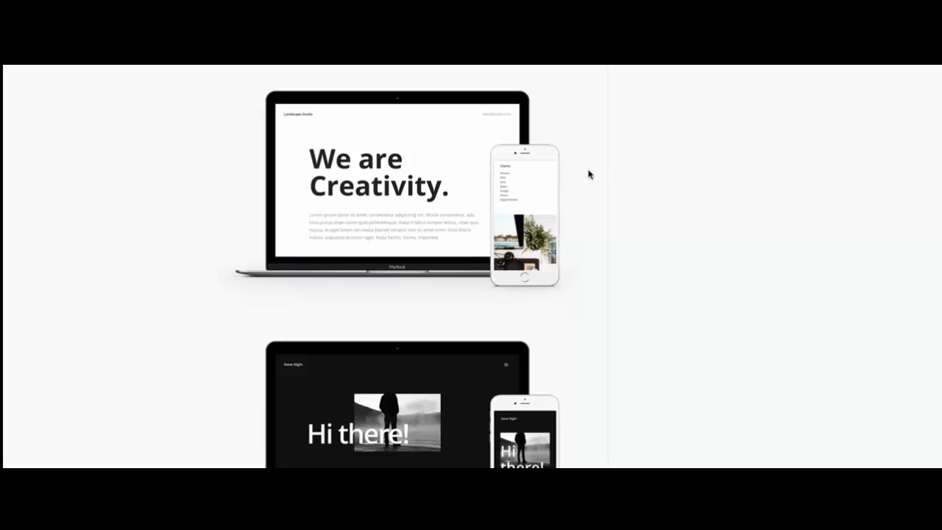
pyautogui.scroll(-3)
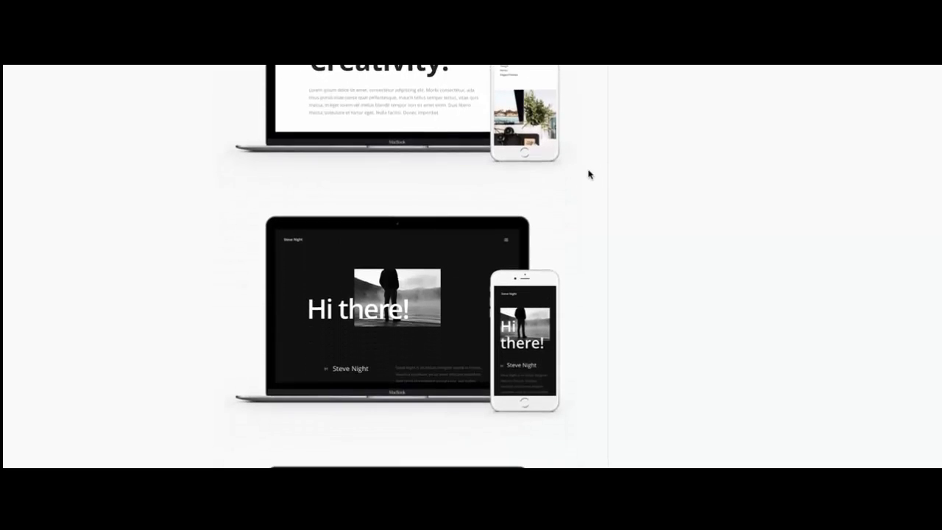
pyautogui.scroll(-3)
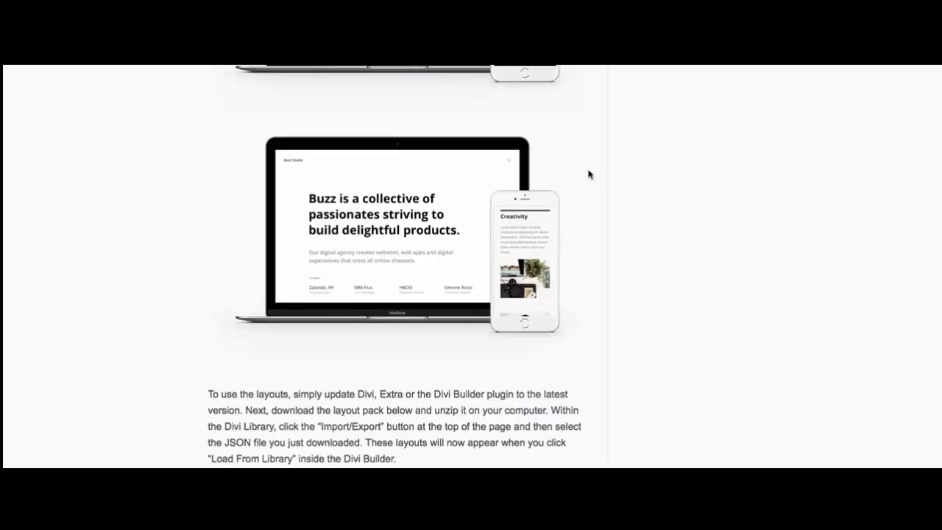
pyautogui.scroll(-3)
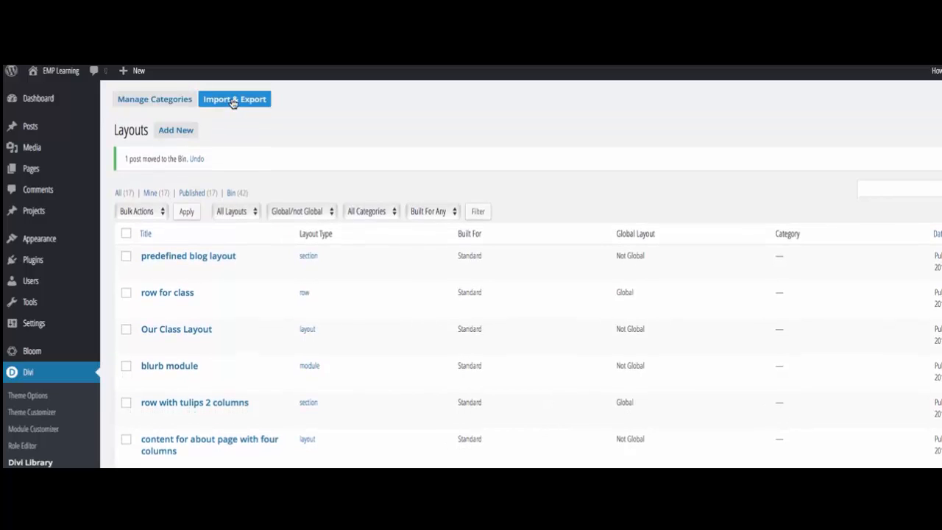
# - Bring up the Divi Library Portability panel's Import side and browse for a layouts file
pyautogui.click(234, 99)
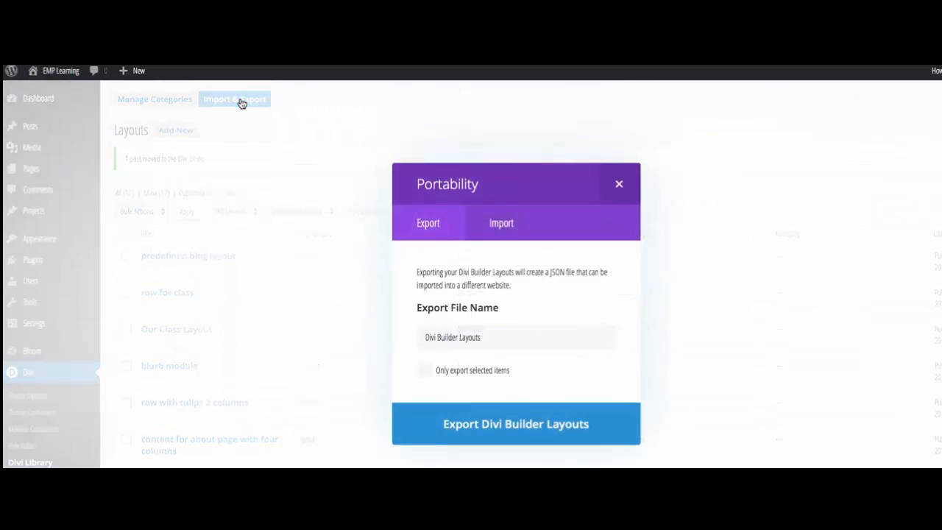
pyautogui.click(501, 224)
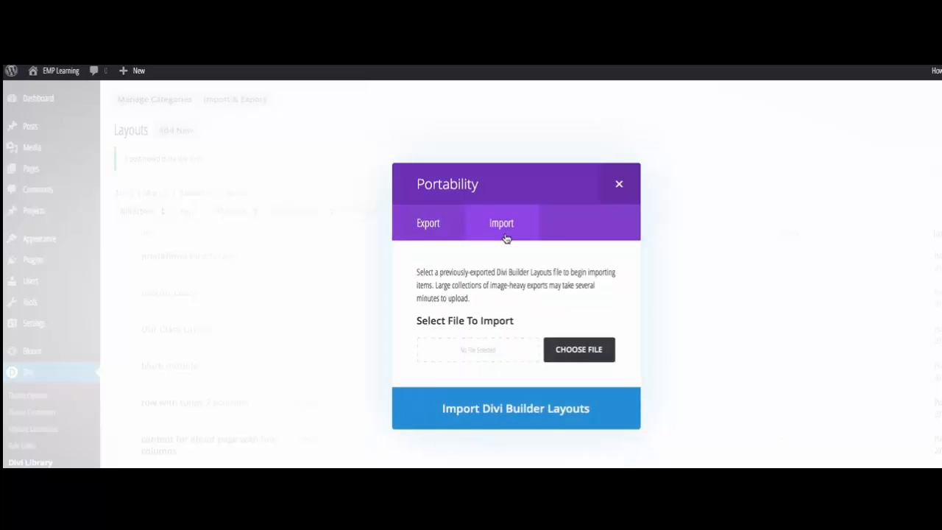
pyautogui.click(578, 350)
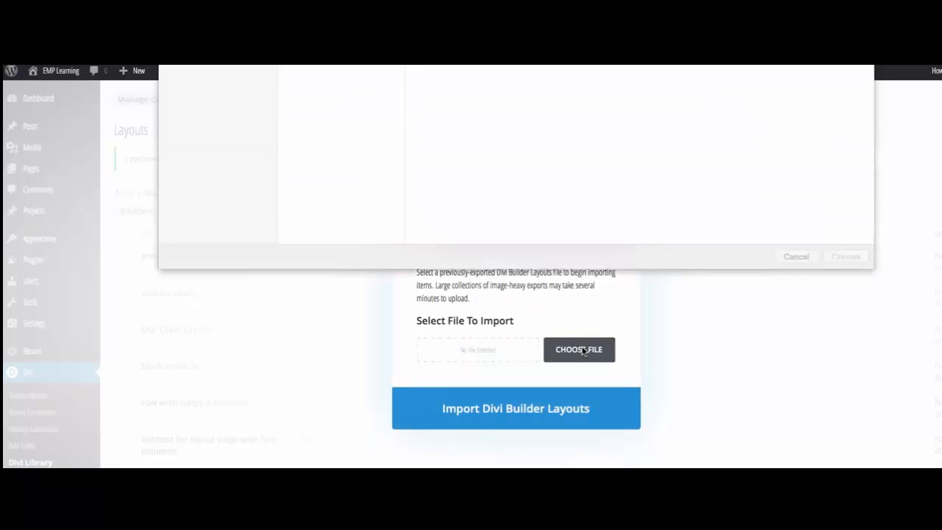
pyautogui.click(578, 349)
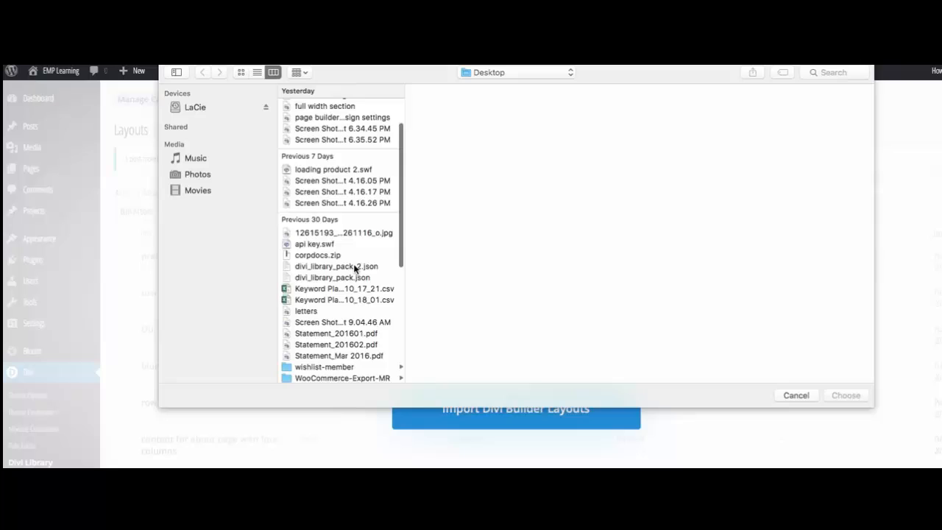
# - Choose divi_library_pack.json from the Desktop as the file to import
pyautogui.scroll(-3)
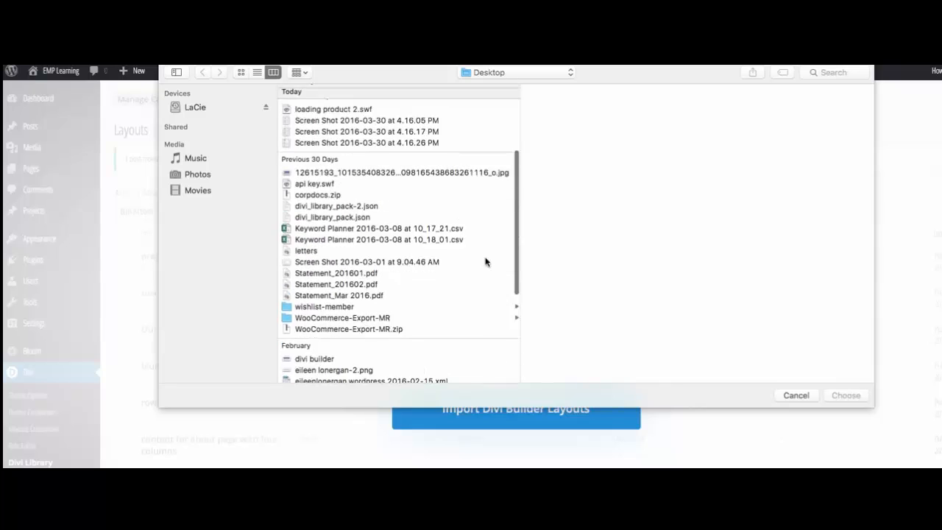
pyautogui.scroll(3)
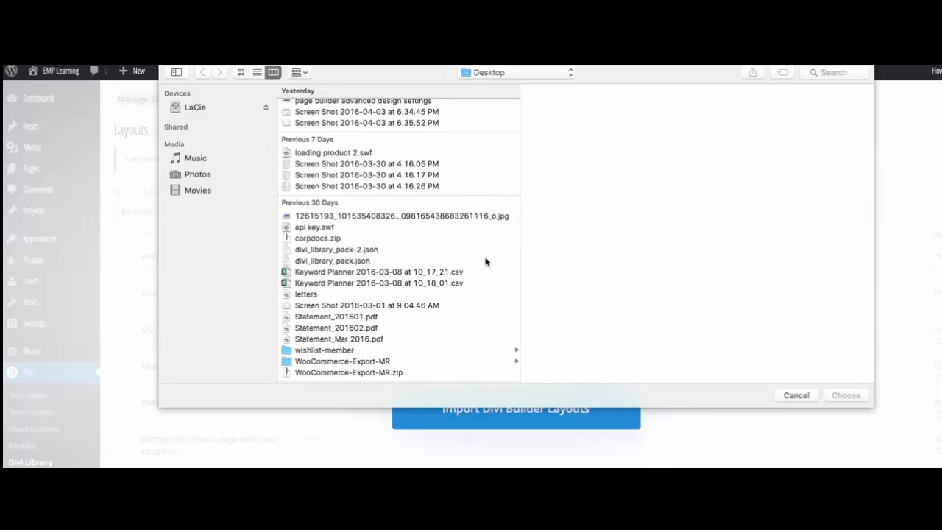
pyautogui.scroll(-3)
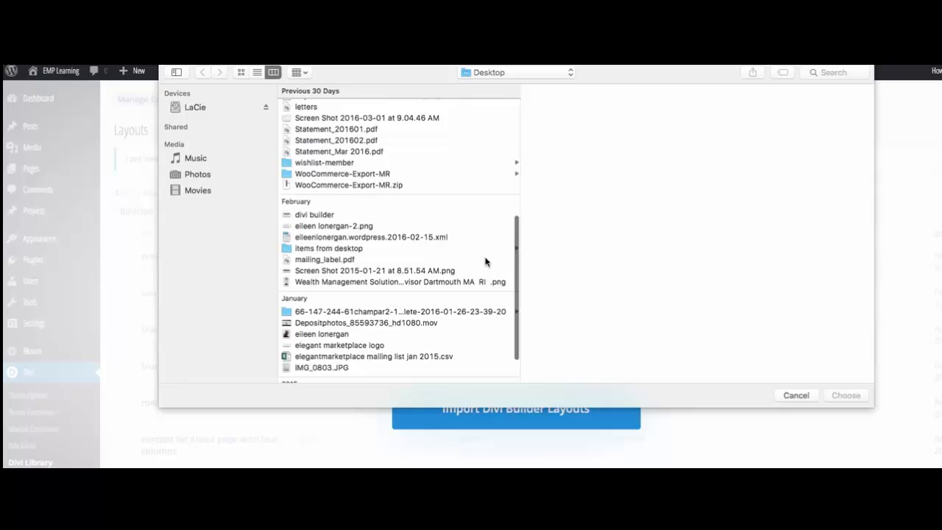
pyautogui.scroll(3)
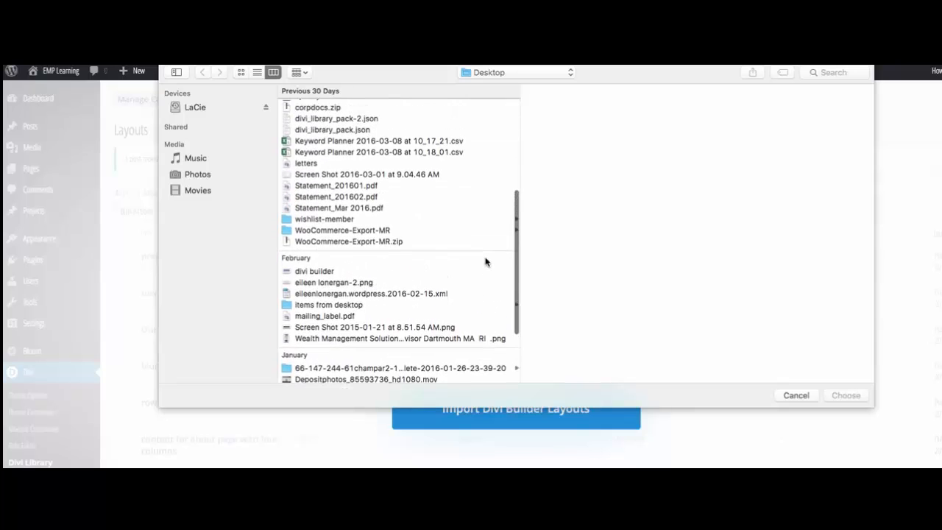
pyautogui.scroll(3)
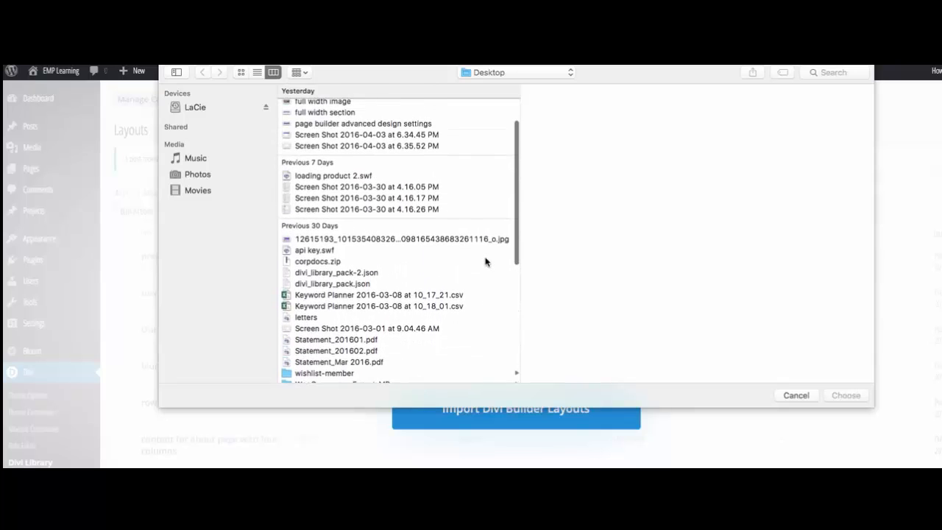
pyautogui.scroll(3)
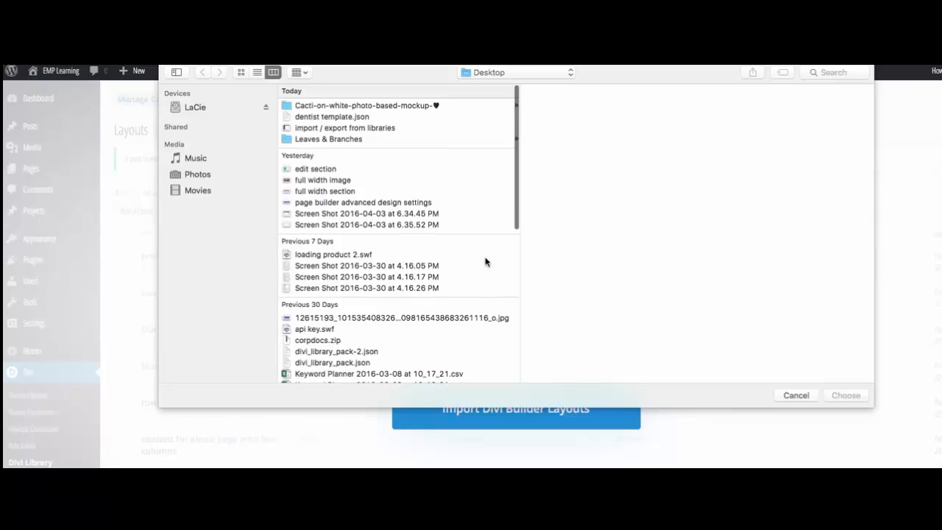
pyautogui.scroll(-3)
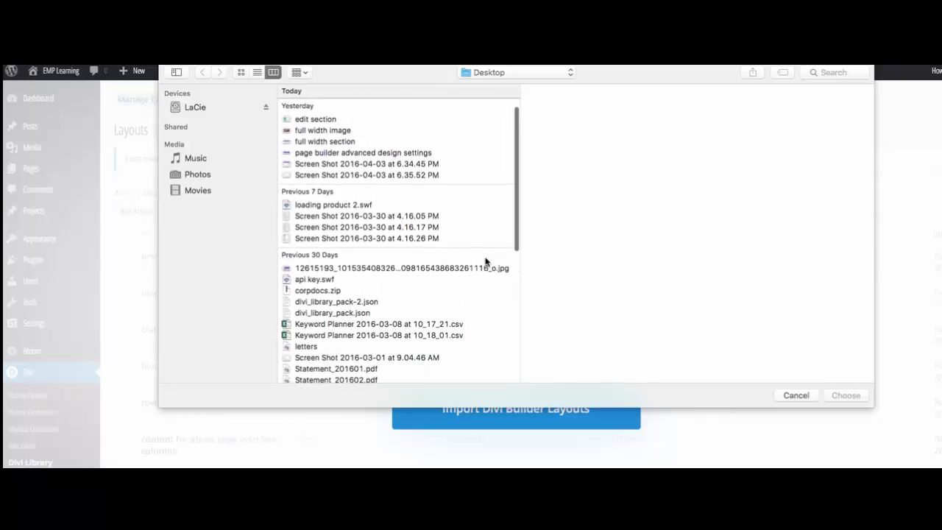
pyautogui.click(333, 313)
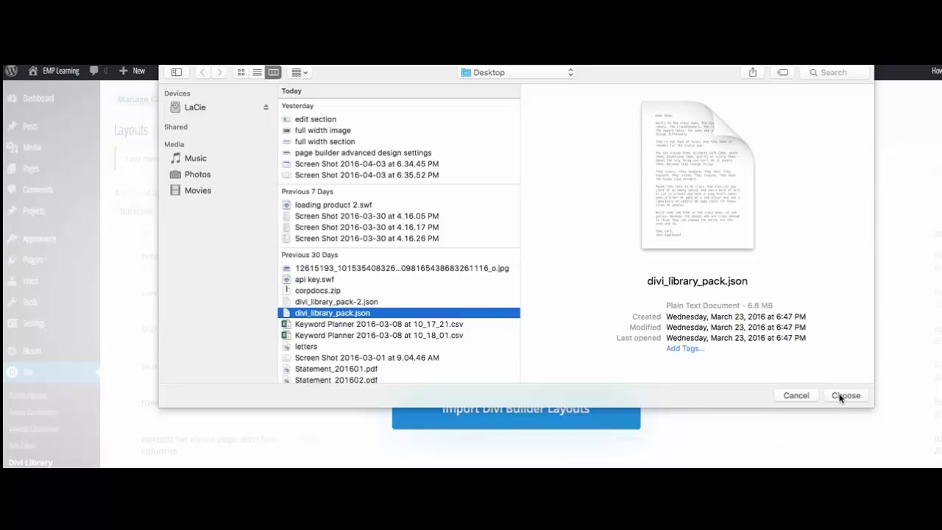
pyautogui.click(845, 395)
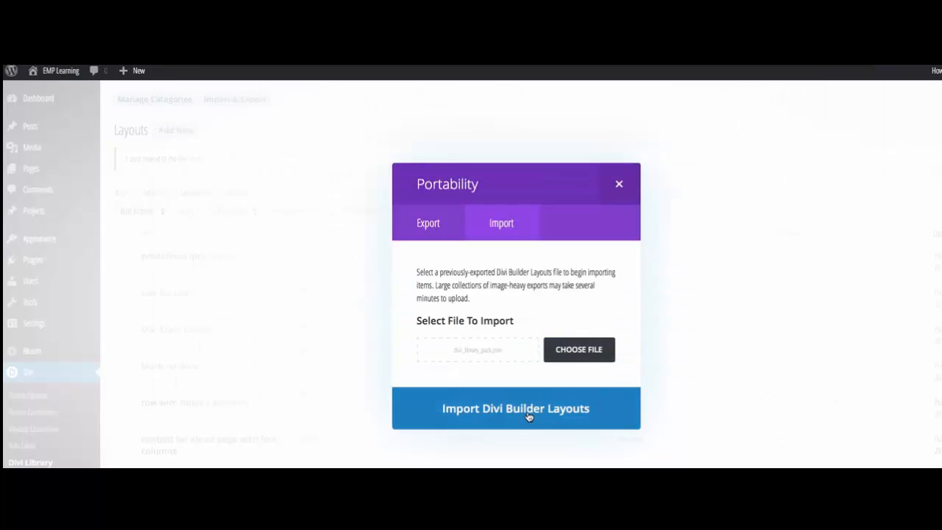
# - Import the layout pack so the library lists About #1, About #2 and About #3
pyautogui.click(515, 408)
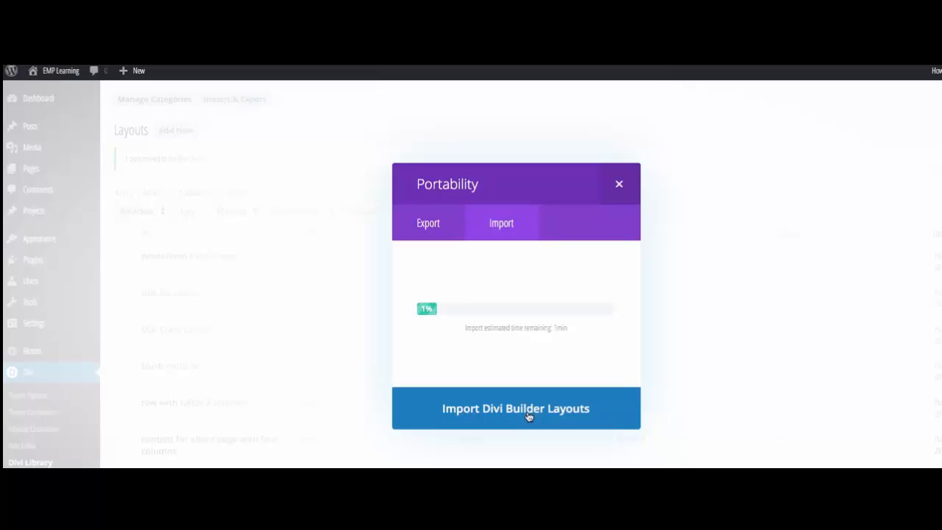
pyautogui.moveTo(554, 407)
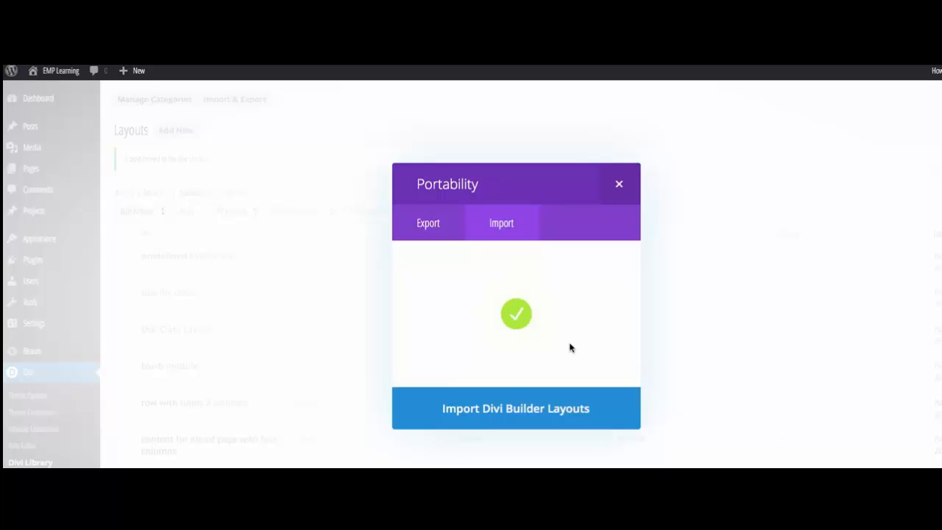
pyautogui.click(515, 408)
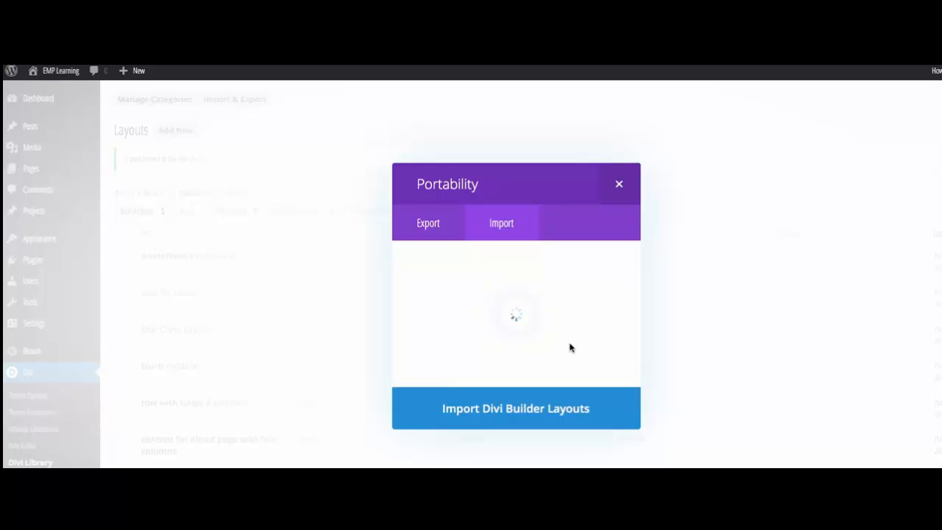
pyautogui.click(618, 183)
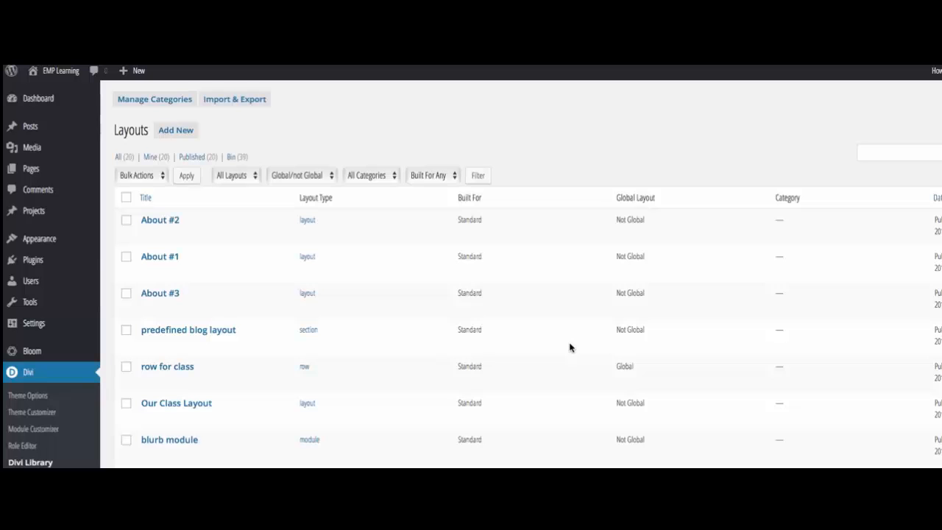
pyautogui.moveTo(159, 219)
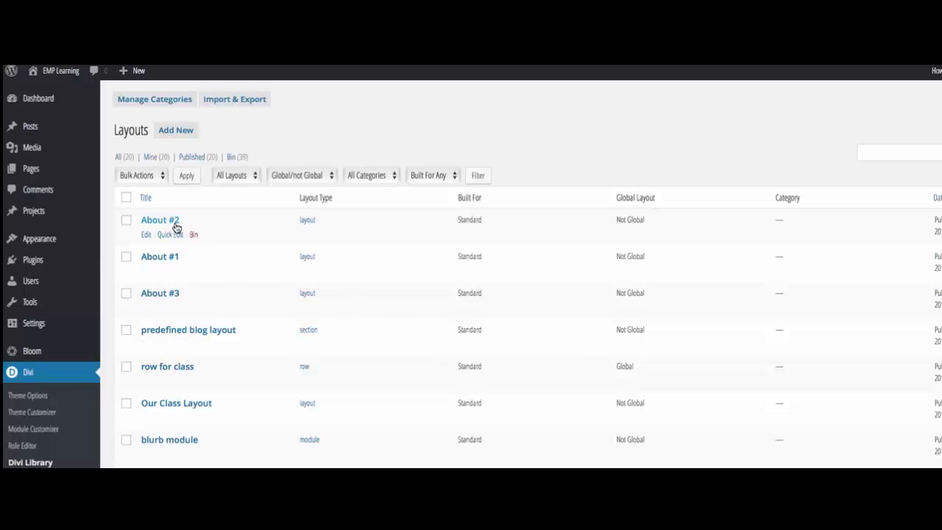
pyautogui.moveTo(159, 293)
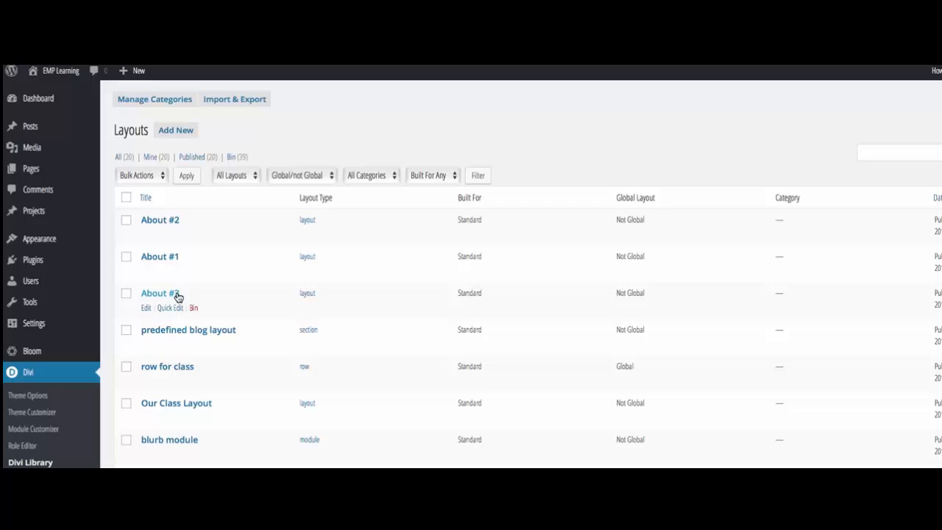
pyautogui.moveTo(43, 201)
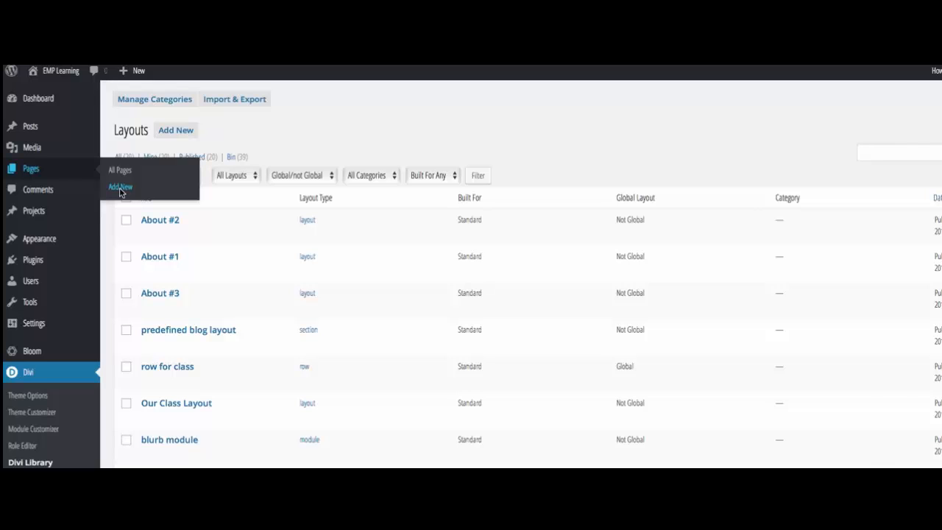
# - Create a new page using the Divi Builder and bring up its Load Layout dialog
pyautogui.click(120, 186)
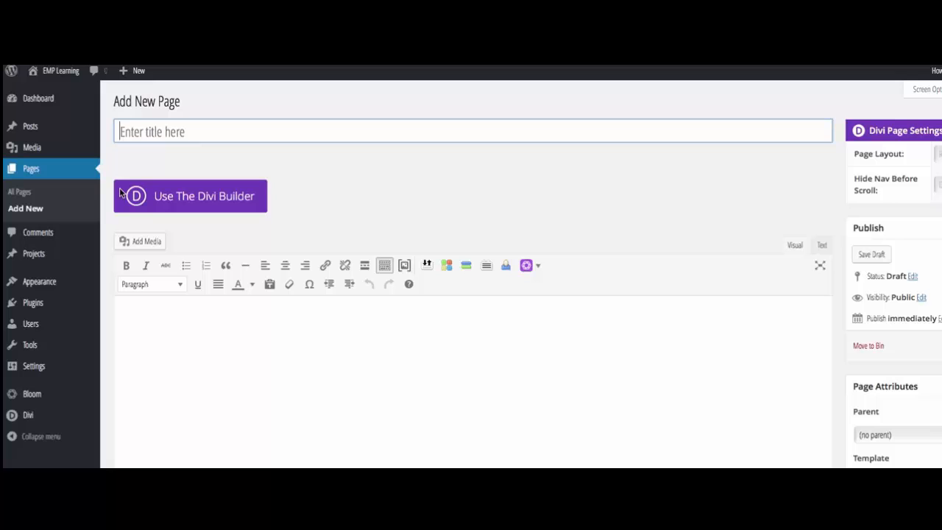
pyautogui.moveTo(206, 199)
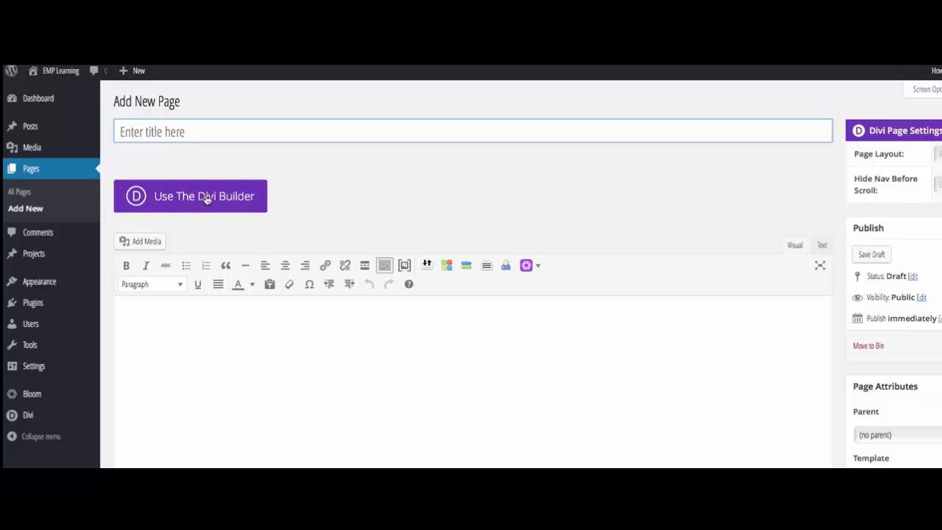
pyautogui.click(190, 196)
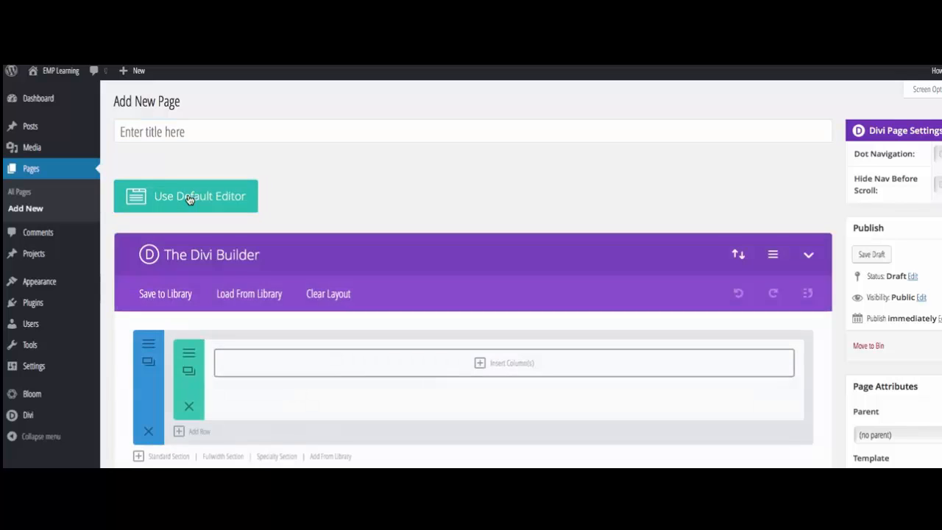
pyautogui.scroll(-3)
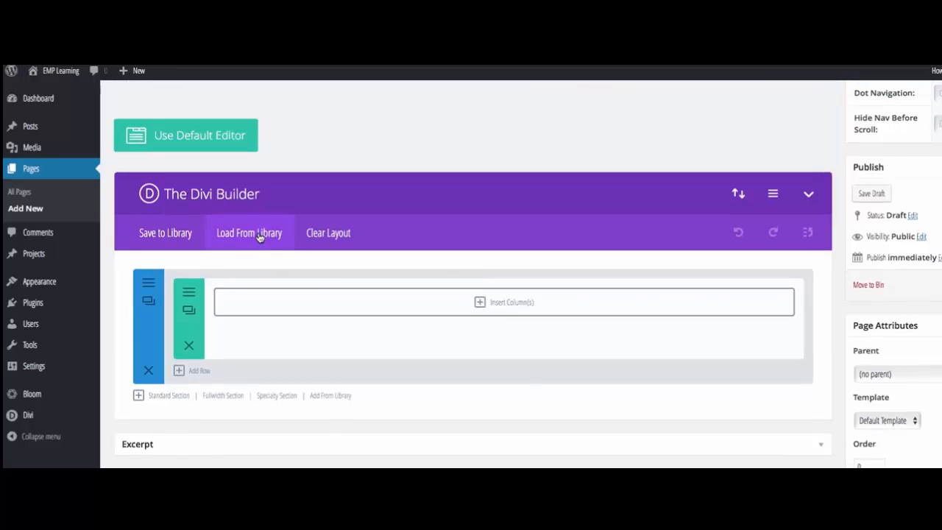
pyautogui.click(249, 232)
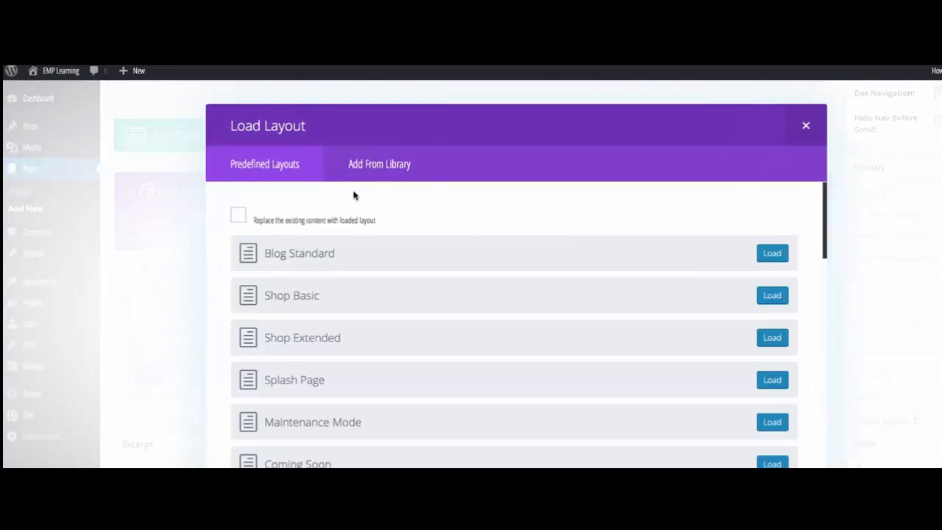
# - Load the About #2 layout from Add From Library into the page's builder
pyautogui.click(380, 163)
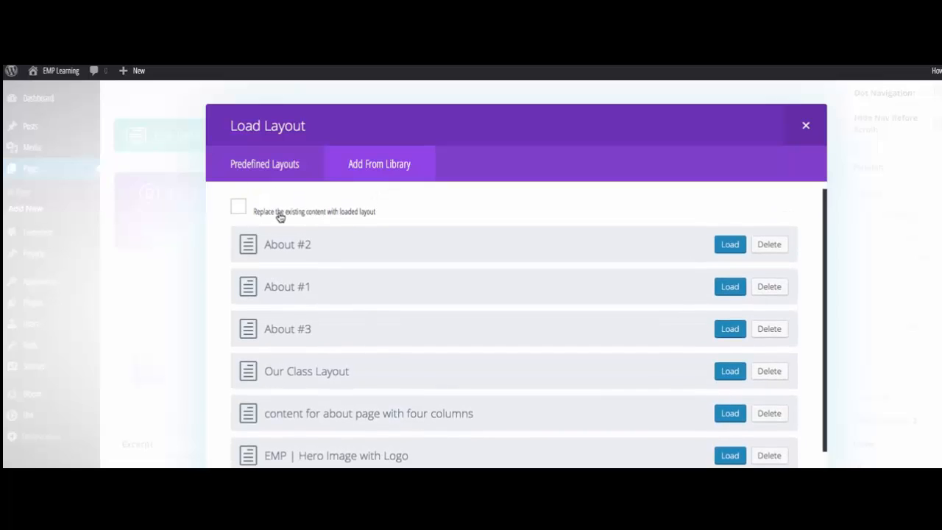
pyautogui.moveTo(346, 215)
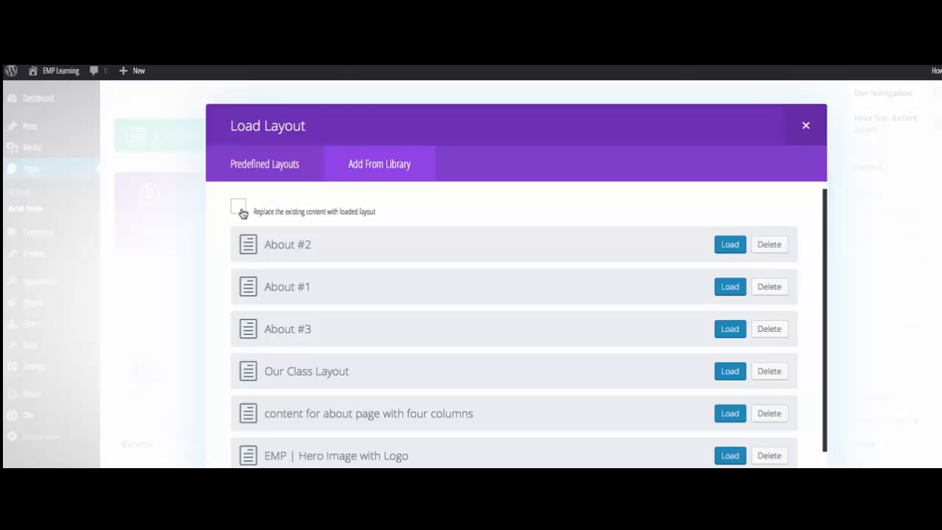
pyautogui.moveTo(324, 218)
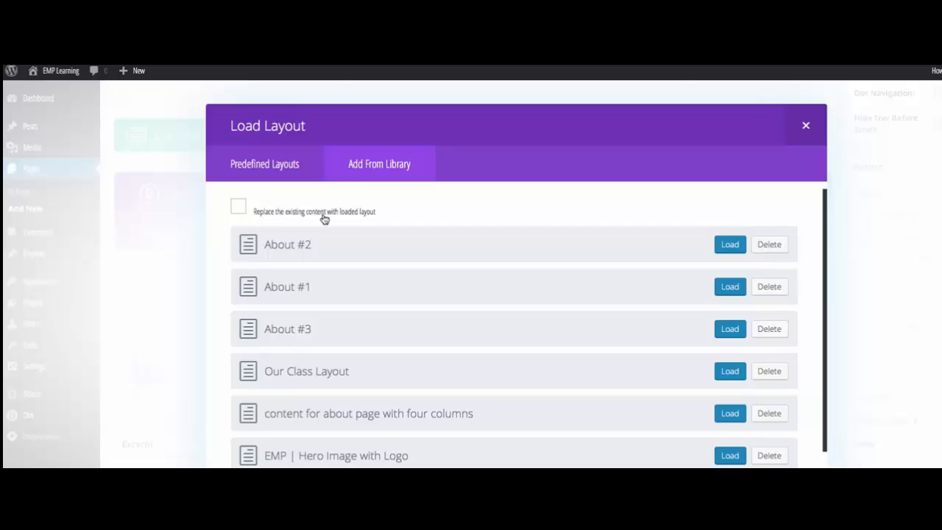
pyautogui.moveTo(236, 212)
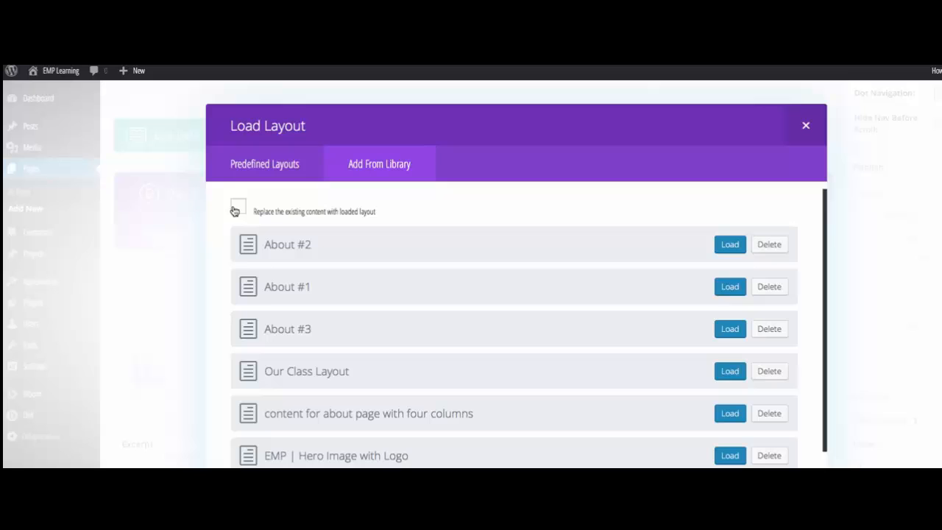
pyautogui.moveTo(374, 247)
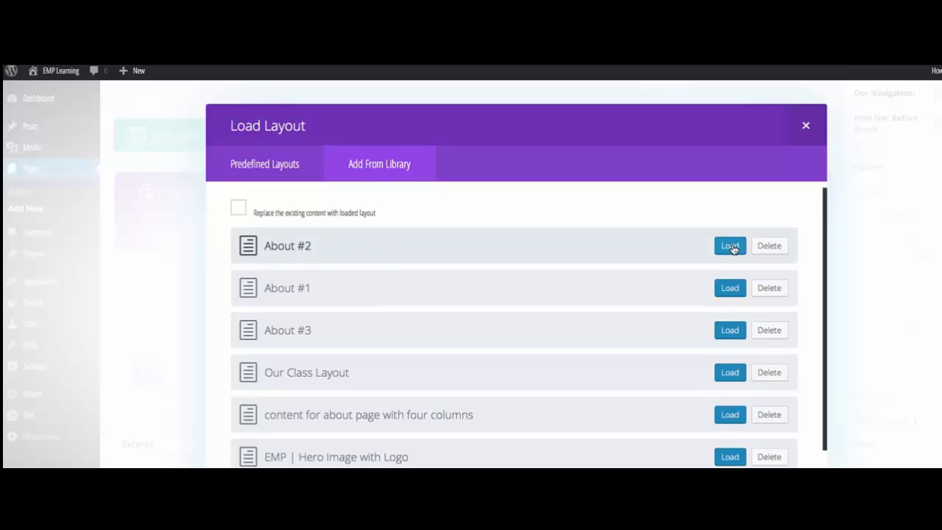
pyautogui.click(731, 246)
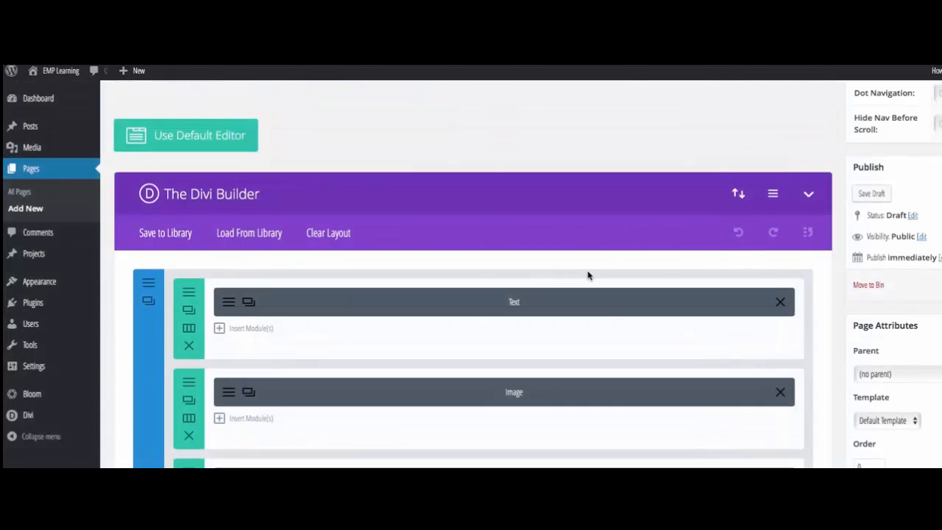
# - Scroll through the loaded About #2 sections before previewing the 'Hi there!' hero live
pyautogui.scroll(-3)
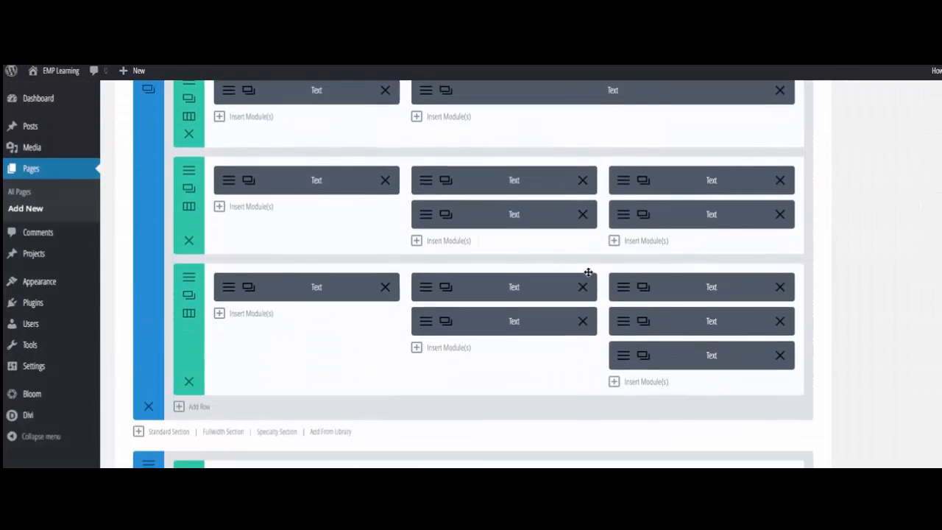
pyautogui.scroll(3)
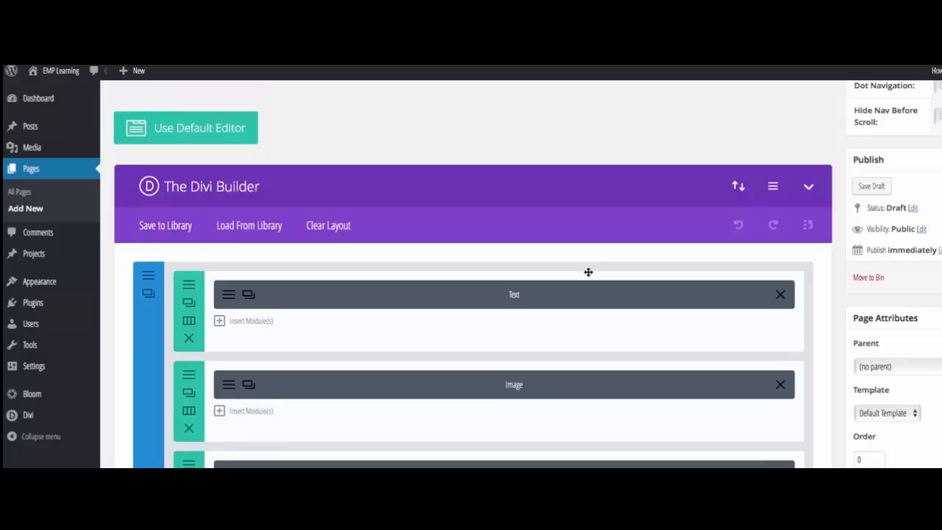
pyautogui.scroll(3)
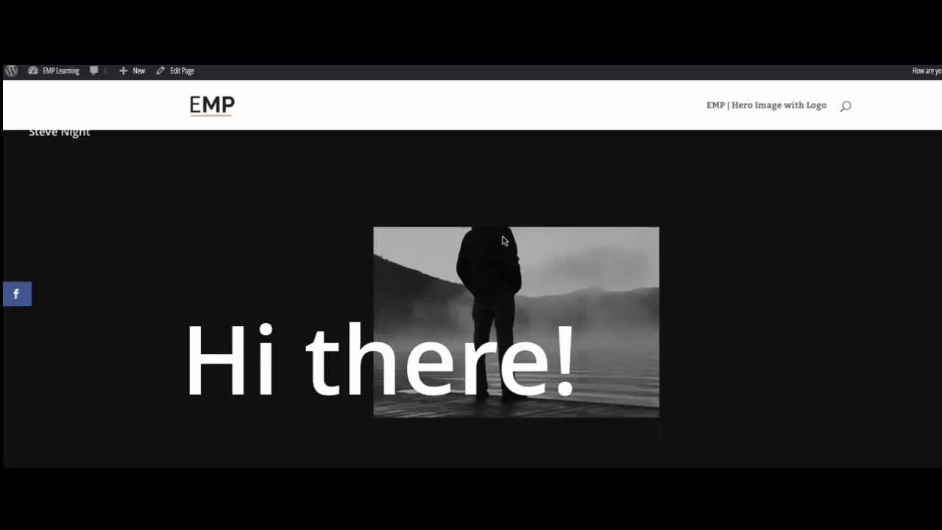
pyautogui.scroll(-3)
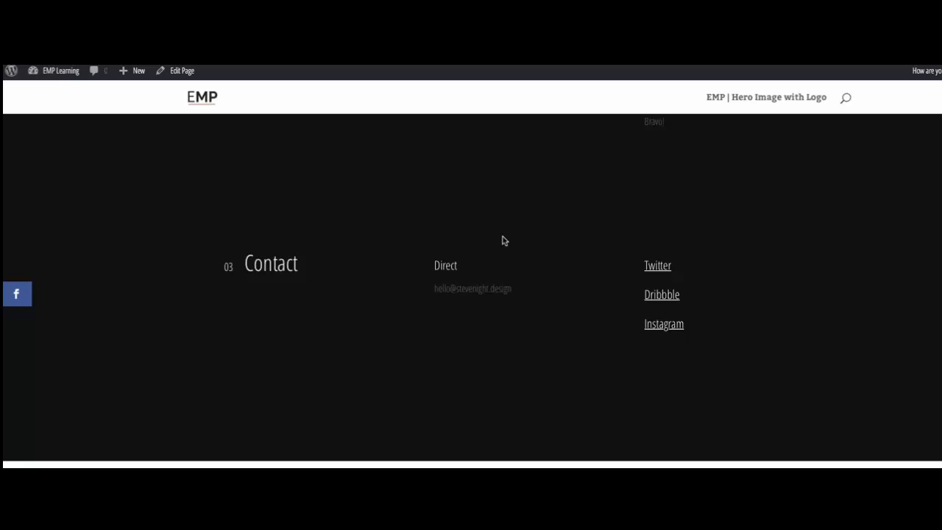
pyautogui.scroll(3)
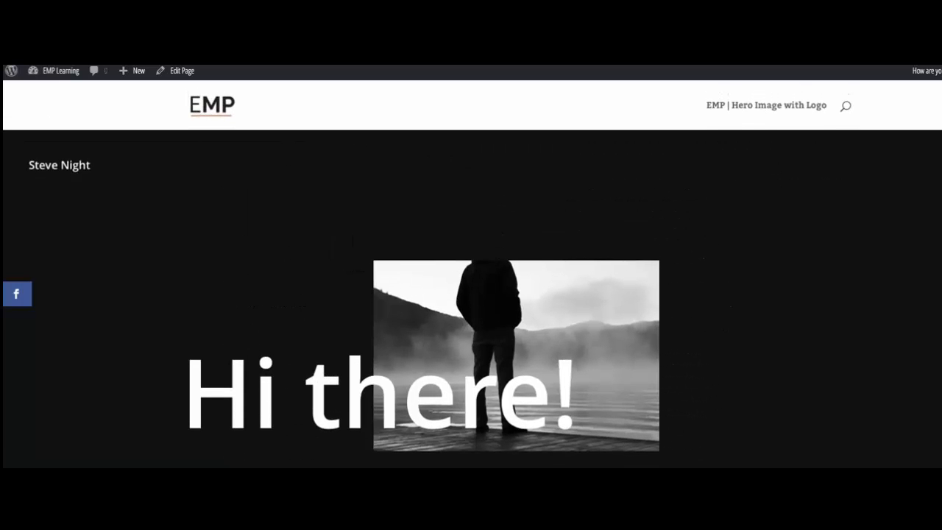